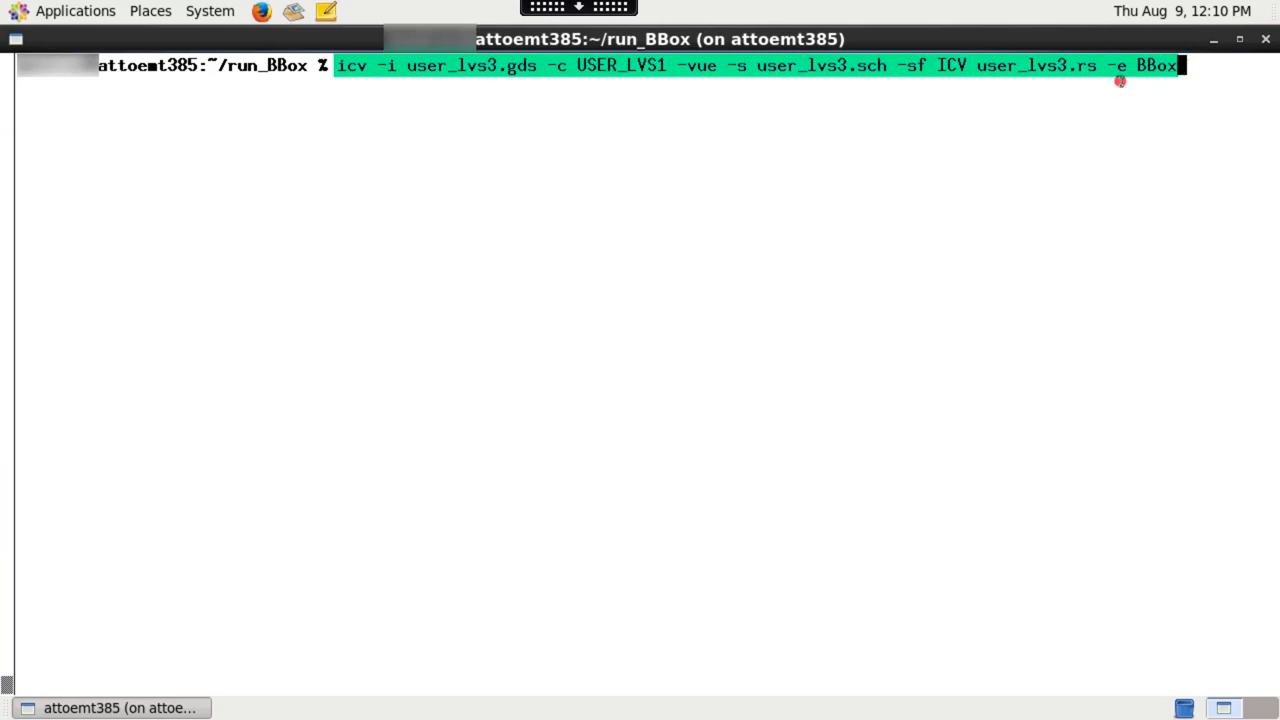
mouse_move(1120, 80)
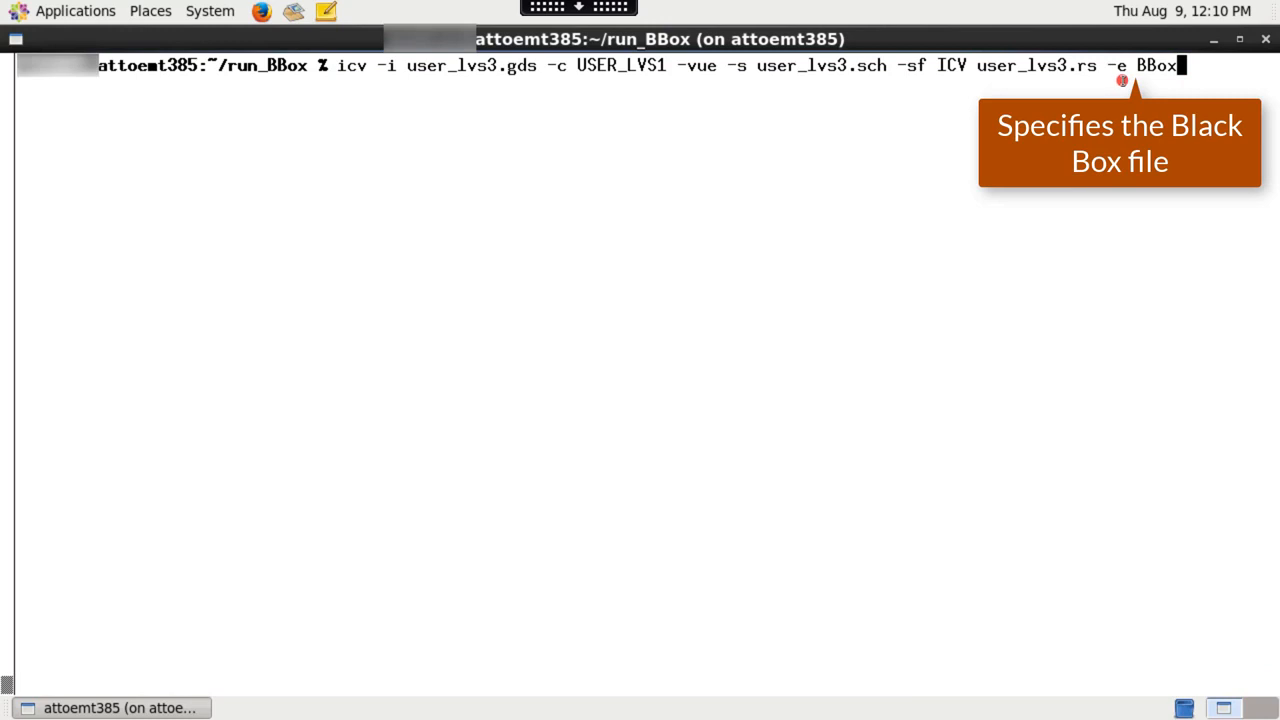
mouse_move(704, 83)
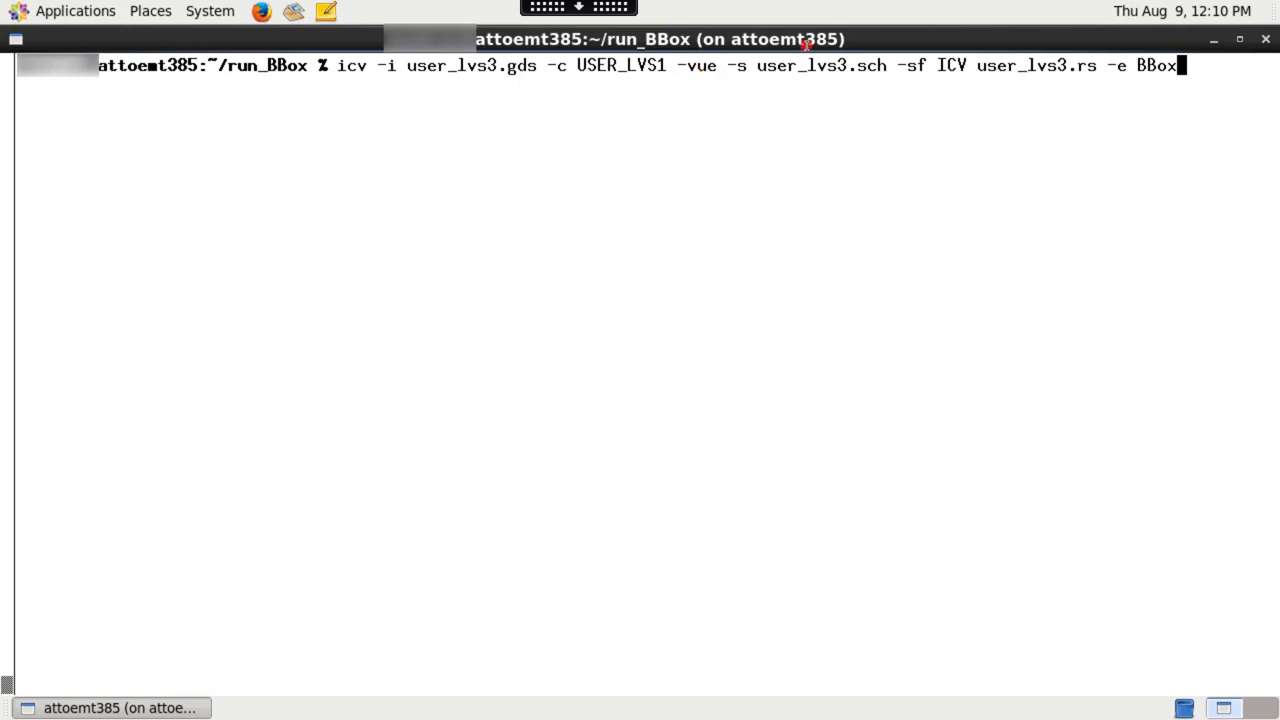
Step: Run the LVS with the black-box file and list the compare directory's AO21M20D1, MUX2D4, USER_LVS1 cells
key(Return)
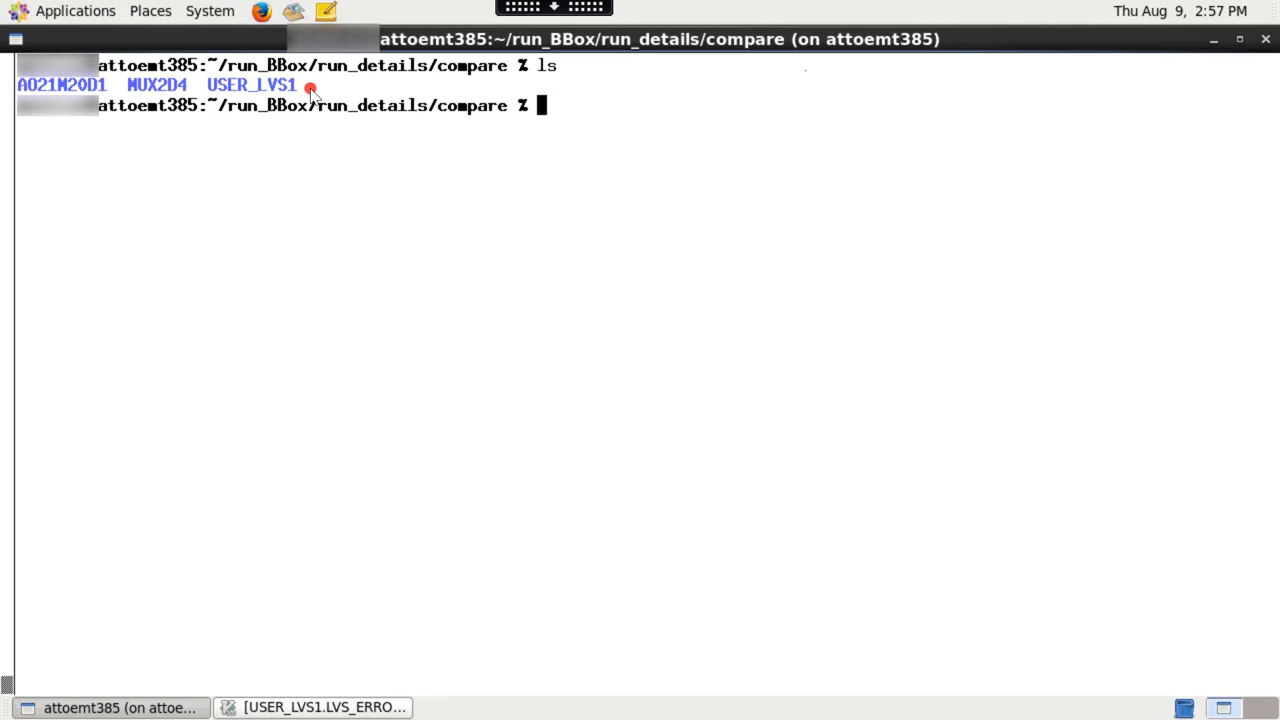
drag(210, 65, 530, 65)
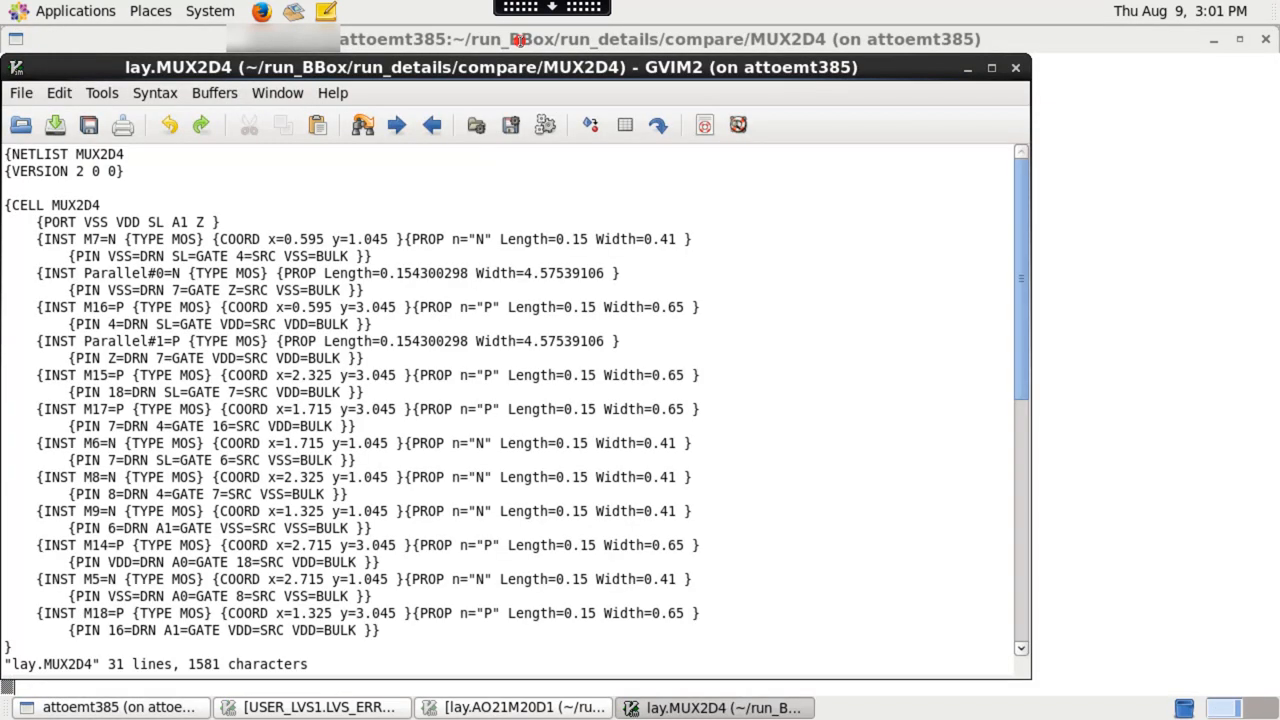
Step: Scroll the lay.MUX2D4 netlist past its header to the CELL definition and transistors
scroll(down, 3)
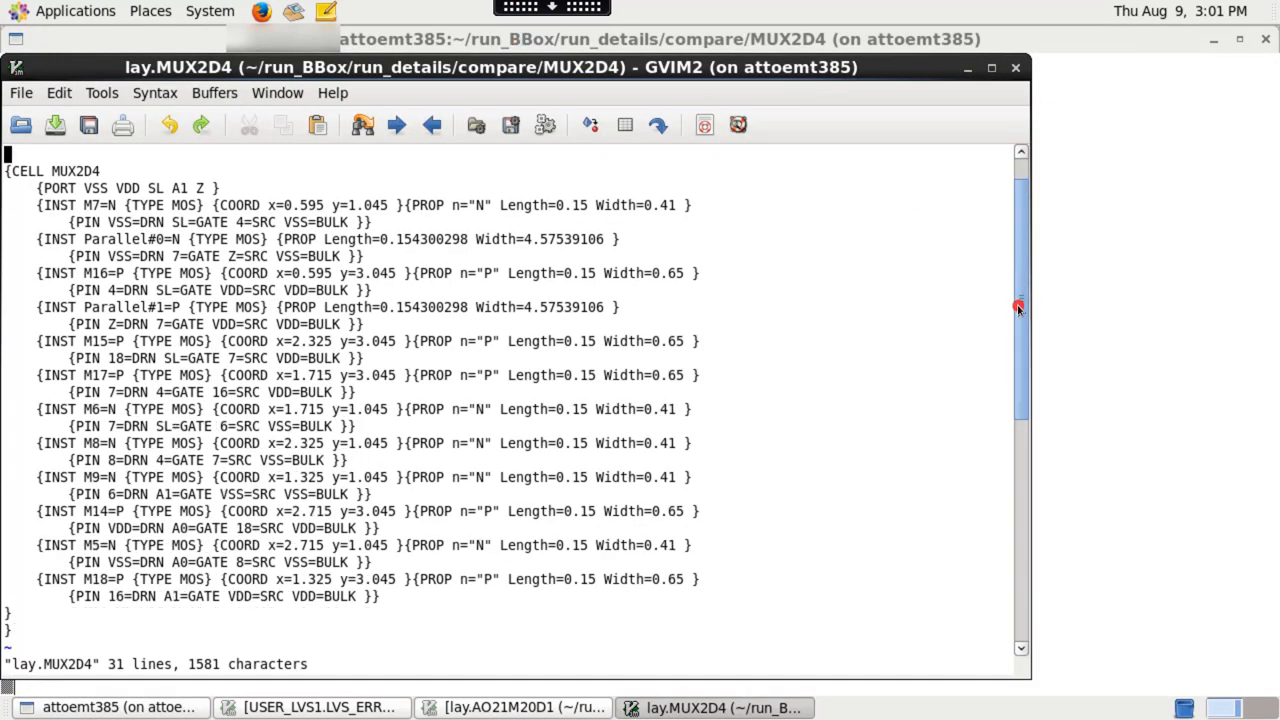